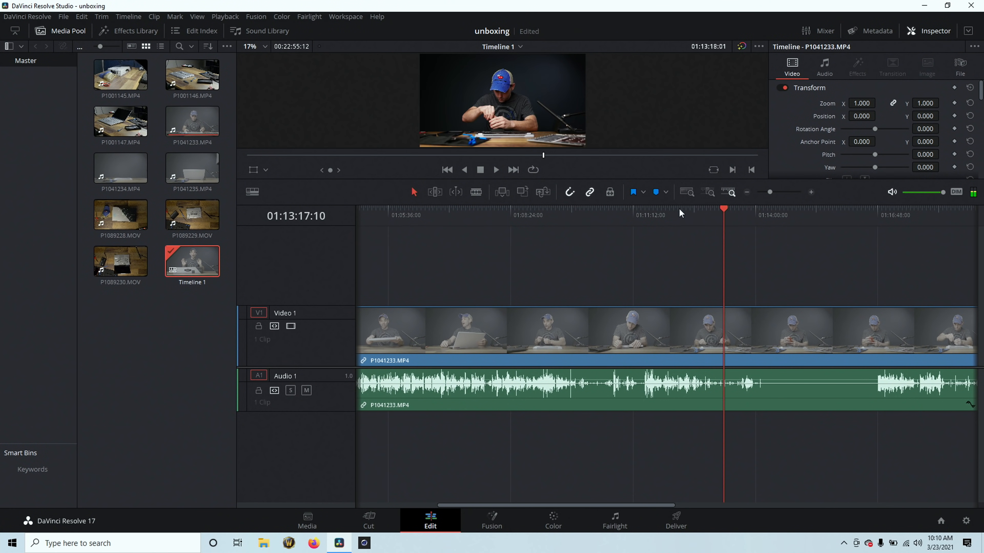
Move the playhead to an earlier moment in the stacked clips.
{"action": "left_click", "coordinate": [523, 208]}
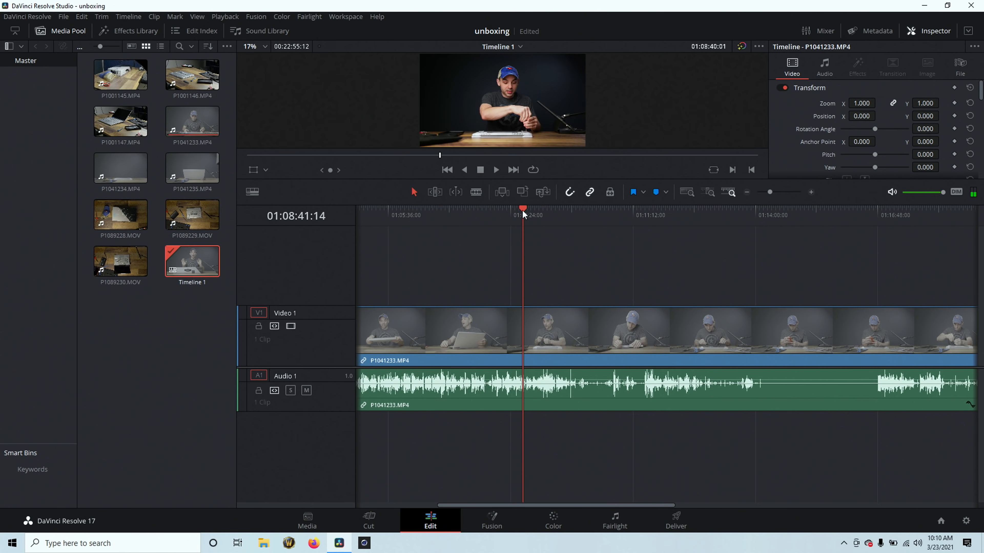
{"action": "left_click", "coordinate": [436, 209]}
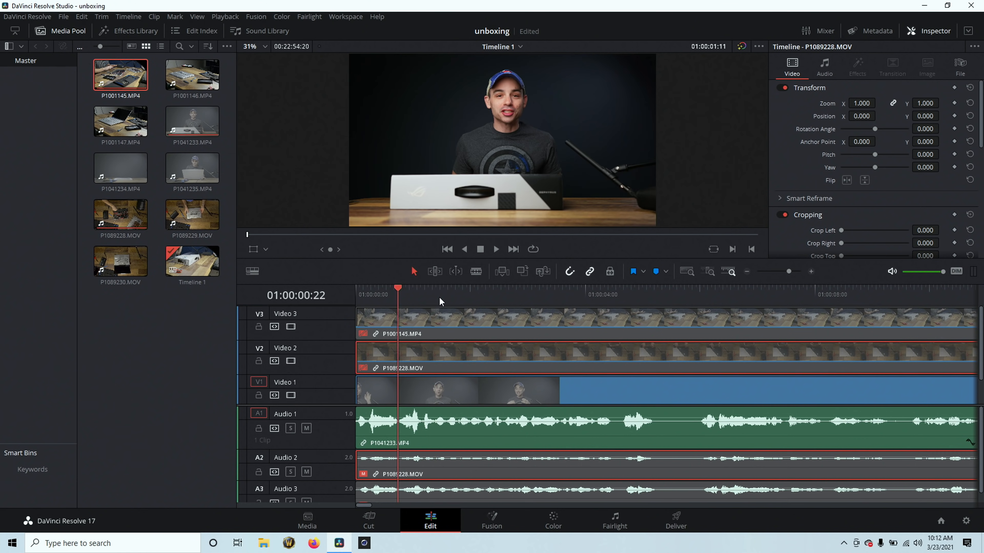
{"action": "left_click", "coordinate": [495, 249]}
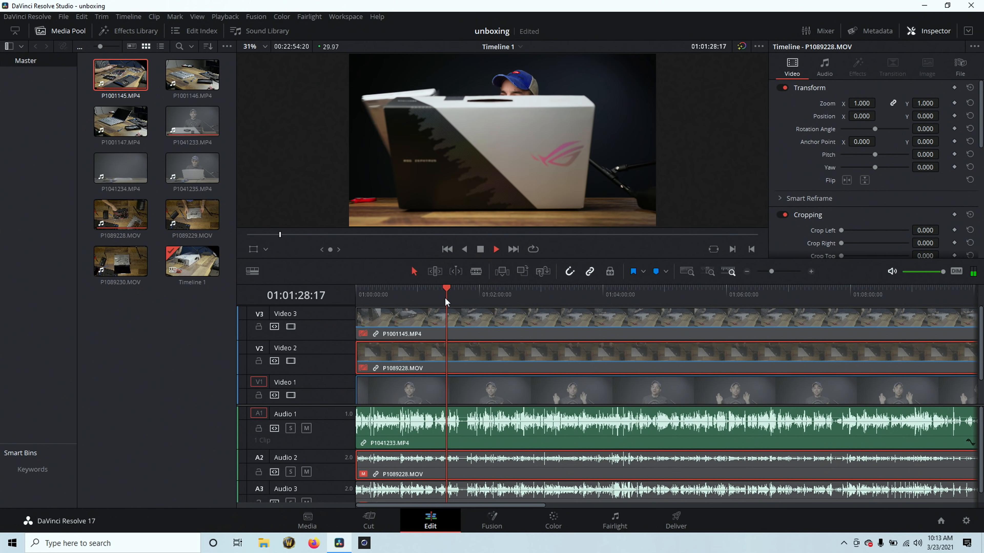
{"action": "left_click", "coordinate": [711, 290]}
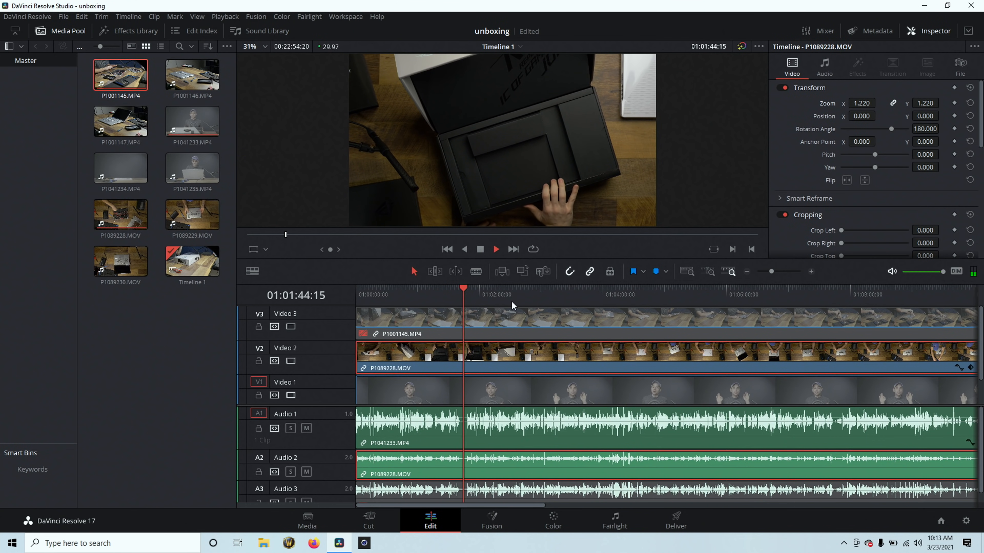
Select the P1089228.MOV clip on Video 2 and bring up its clip actions.
{"action": "left_click", "coordinate": [871, 295]}
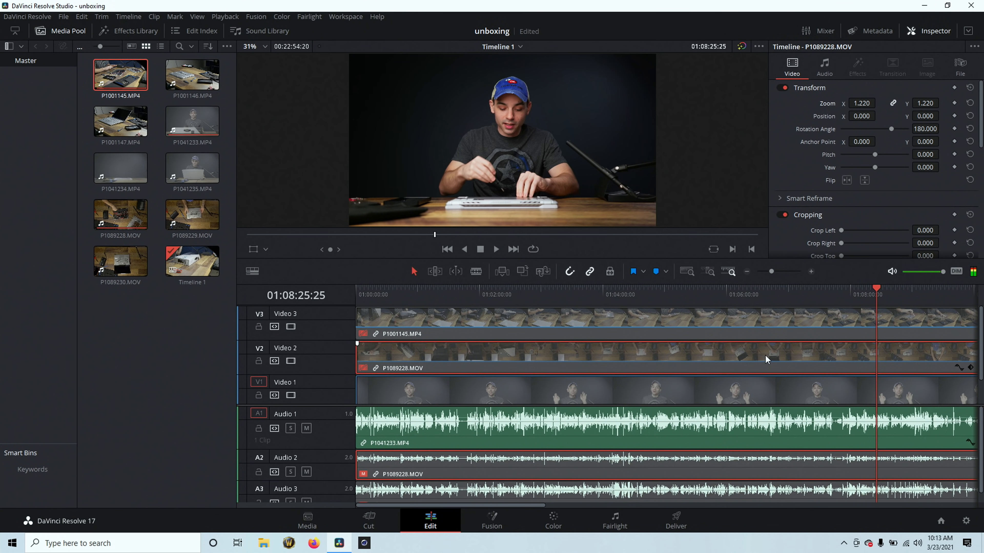
{"action": "right_click", "coordinate": [765, 359]}
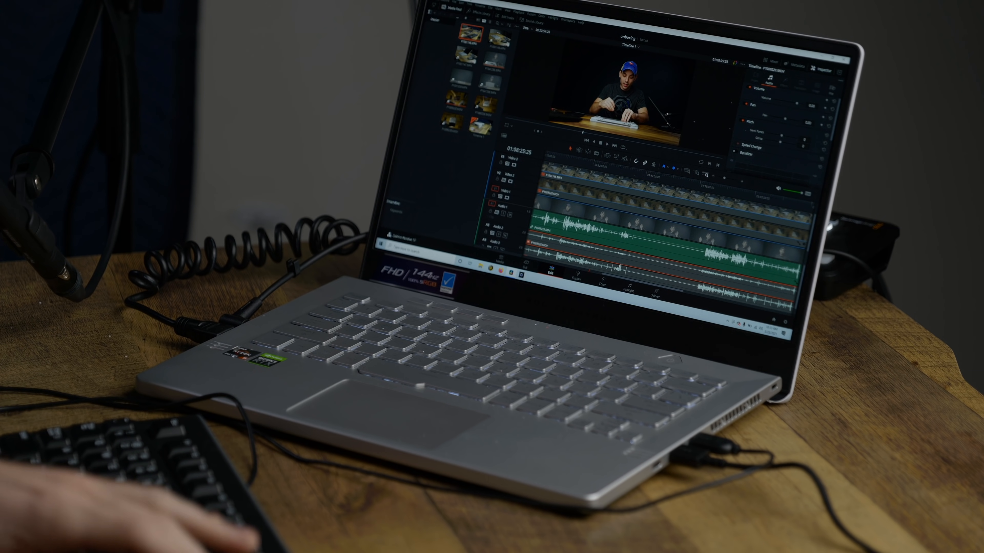
Bring up track options to delete the now-empty Audio 2 and Audio 3 tracks.
{"action": "right_click", "coordinate": [494, 195]}
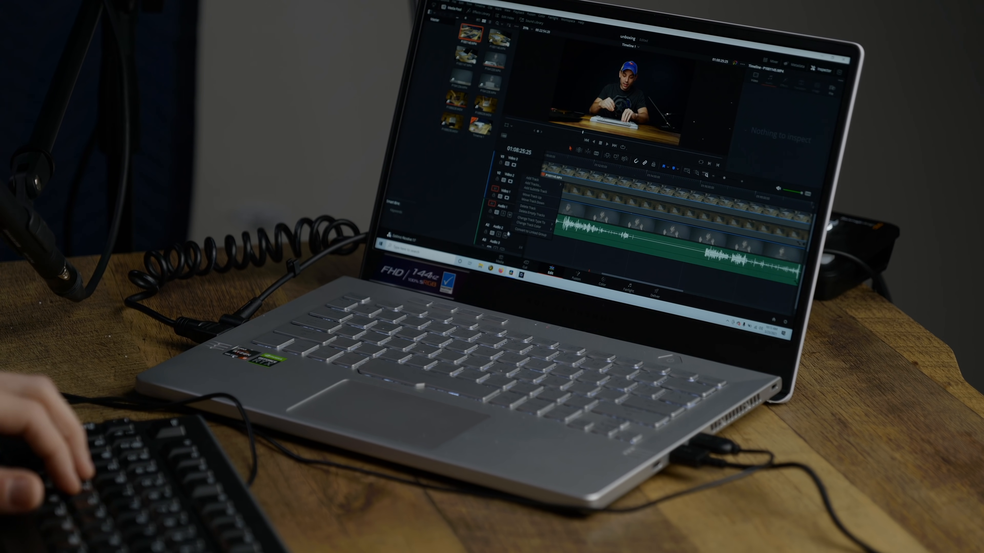